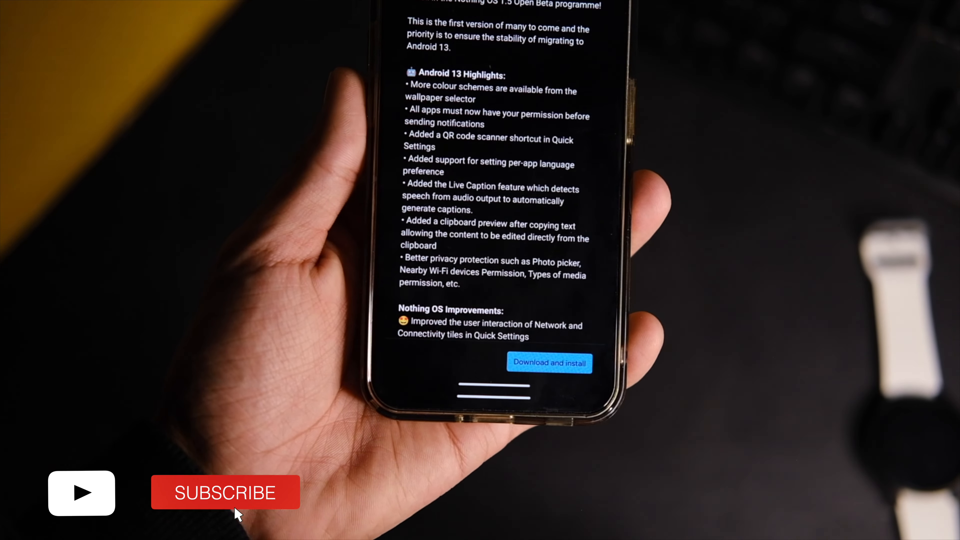
Confirm 'Proceed & reboot' on the 'Updating with zip file' warning after reading the 1.5 beta notes.
click(225, 492)
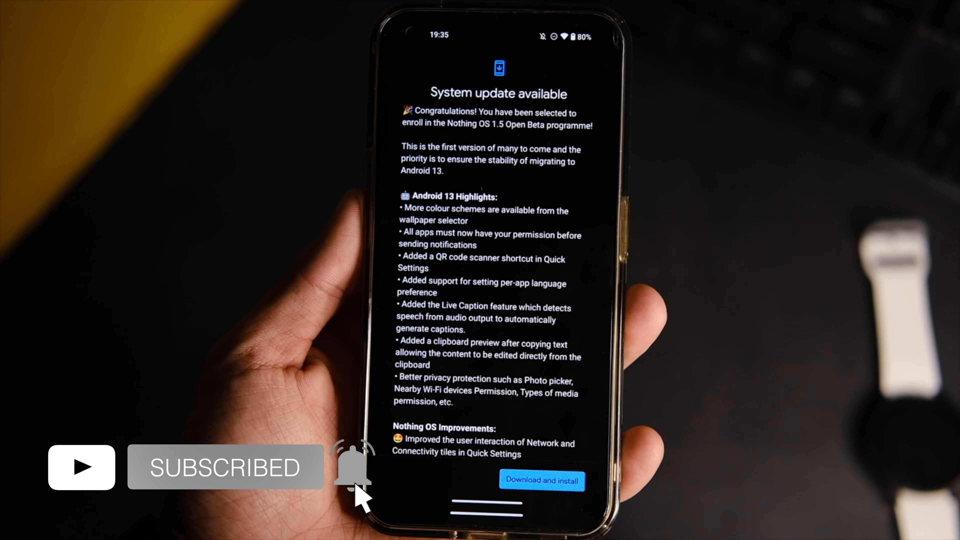
click(541, 480)
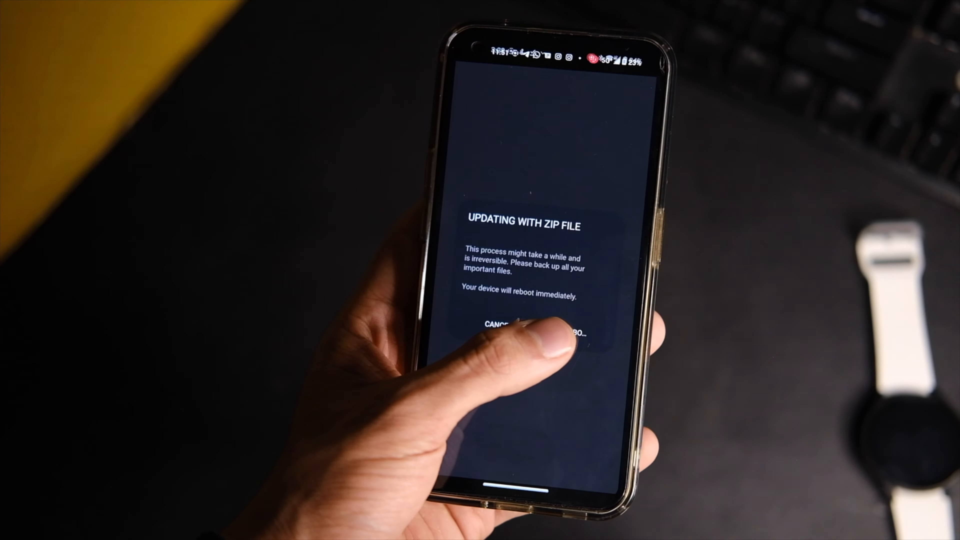
click(576, 323)
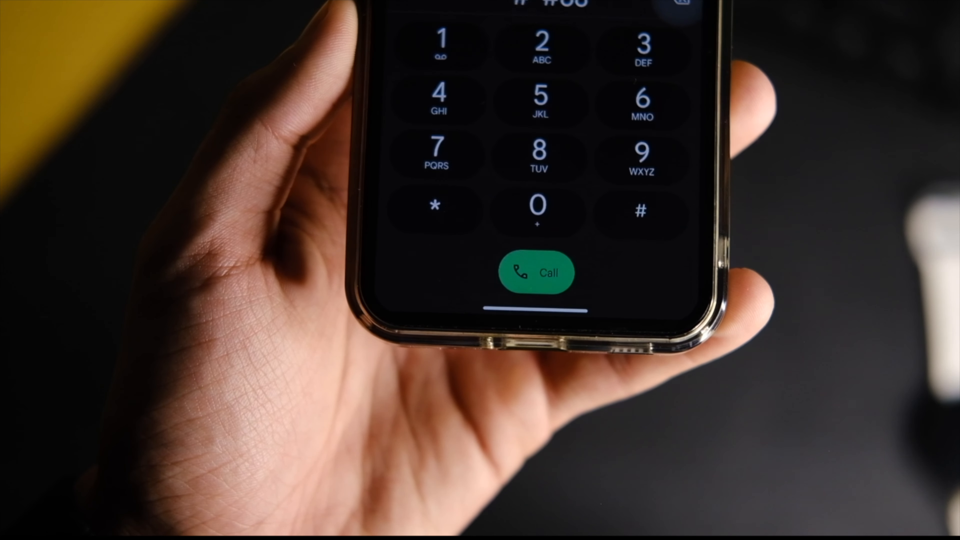
Dial *#*#682#, select the downloaded update .zip, and confirm Proceed & reboot.
click(614, 224)
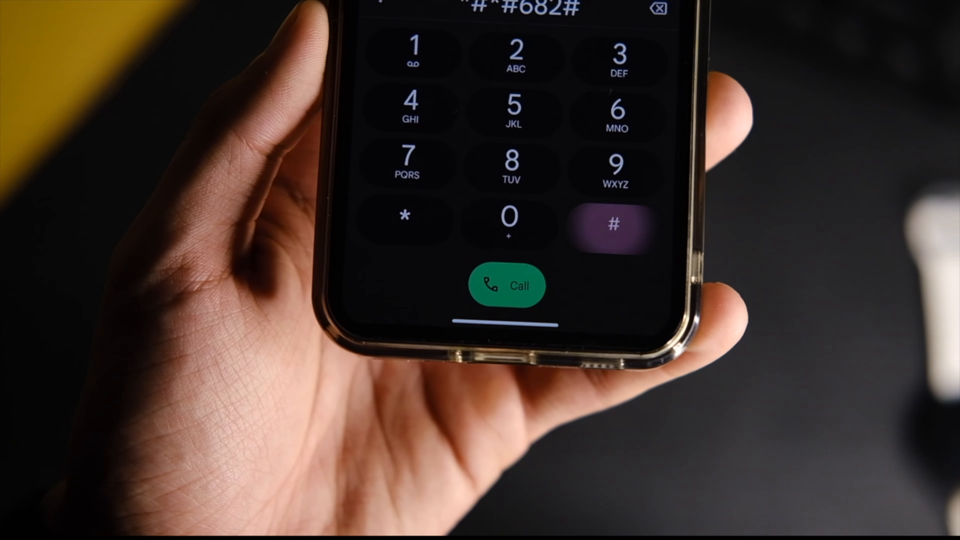
click(507, 286)
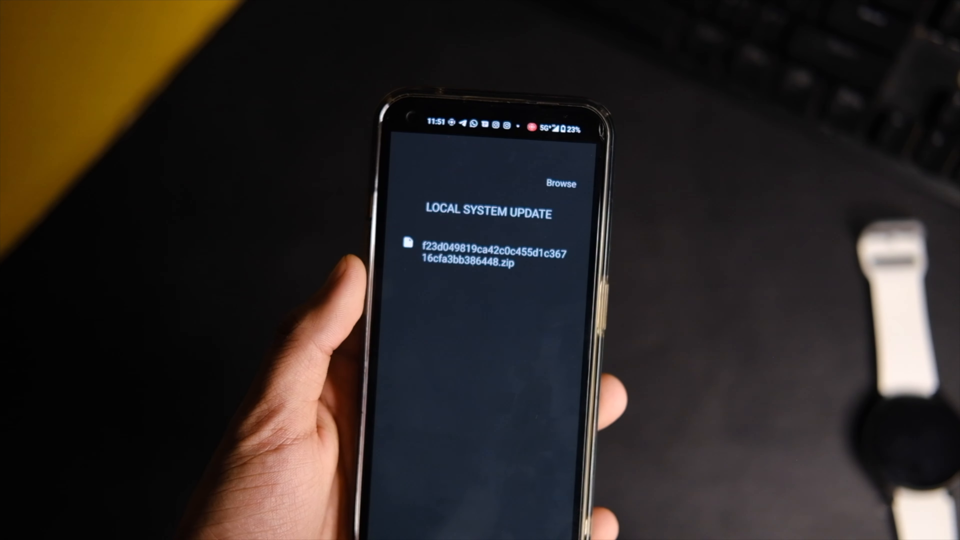
click(491, 254)
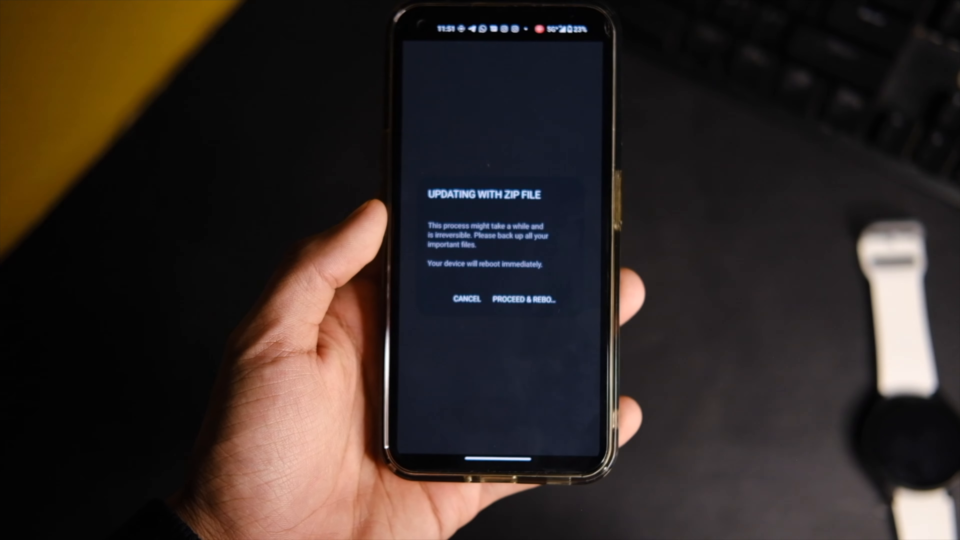
click(523, 300)
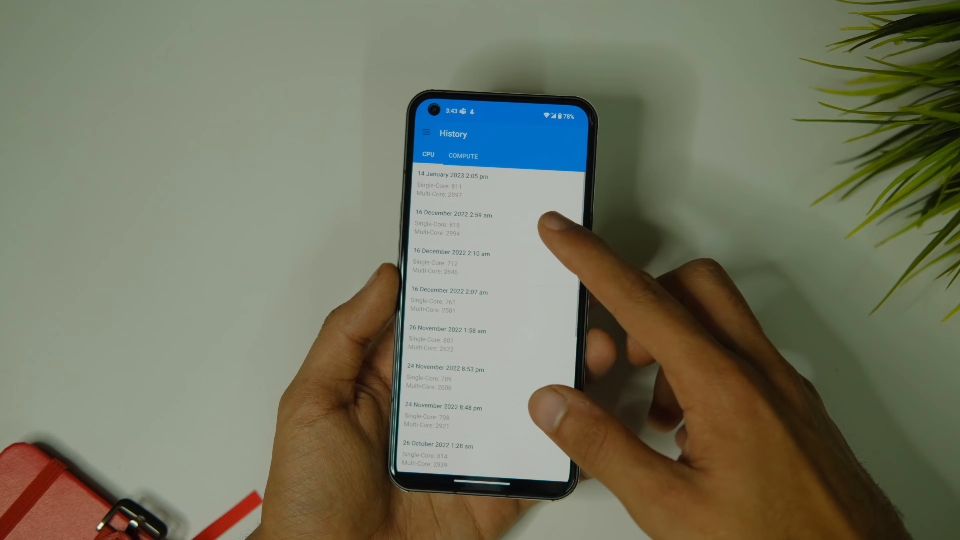
Show Geekbench's History of past Single-Core and Multi-Core CPU scores.
click(454, 224)
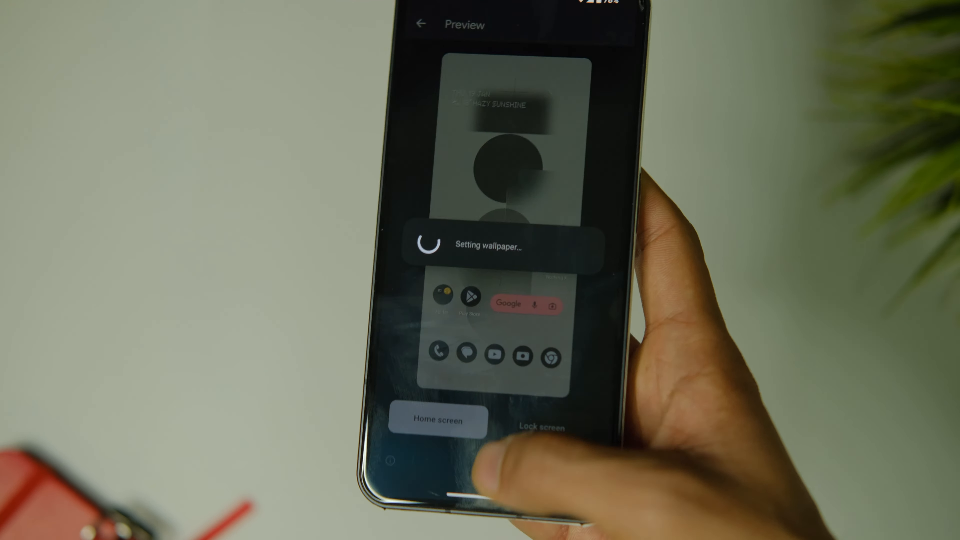
Apply the monochrome circles wallpaper to the Home screen from the preview.
click(437, 421)
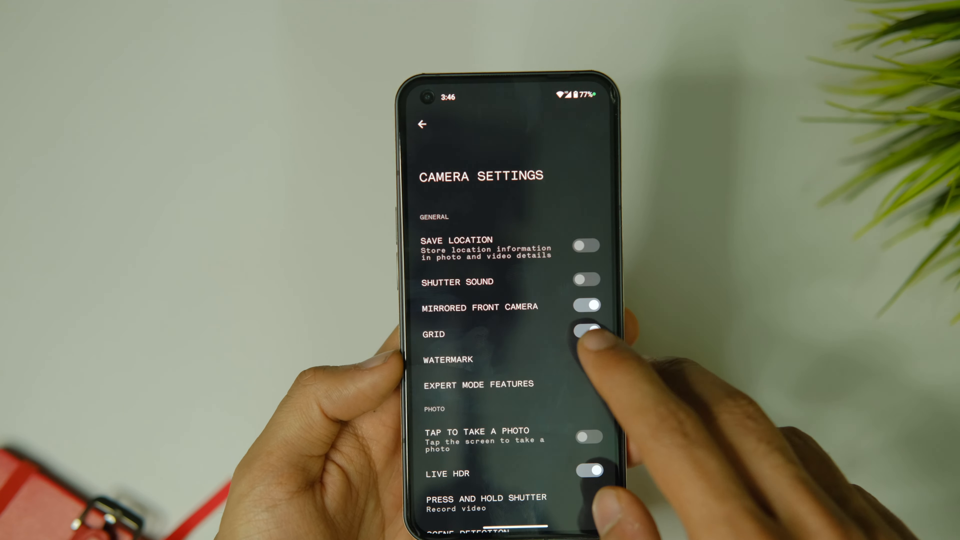
Enable the Grid toggle under General in the Camera settings.
click(479, 384)
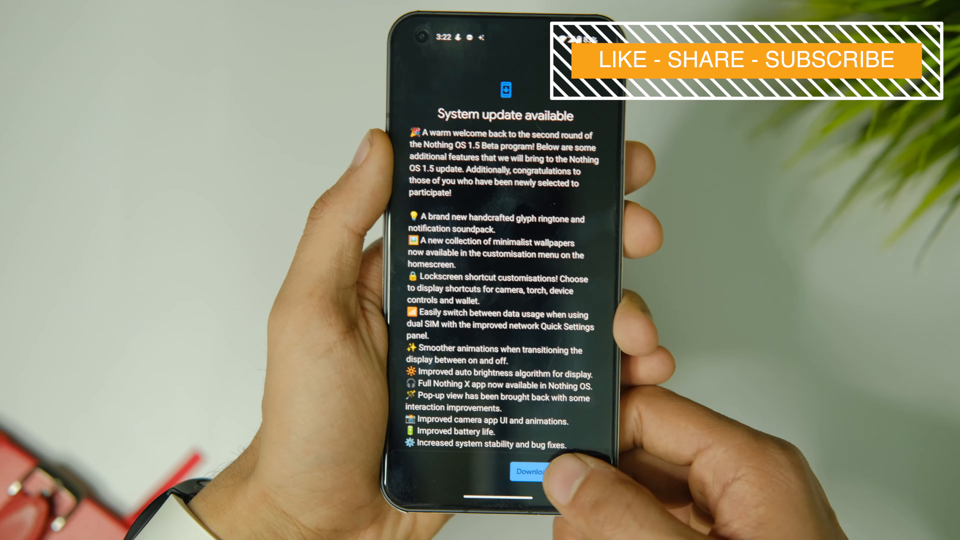
Start 'Download and install' for the Nothing OS 1.5 beta update.
click(531, 472)
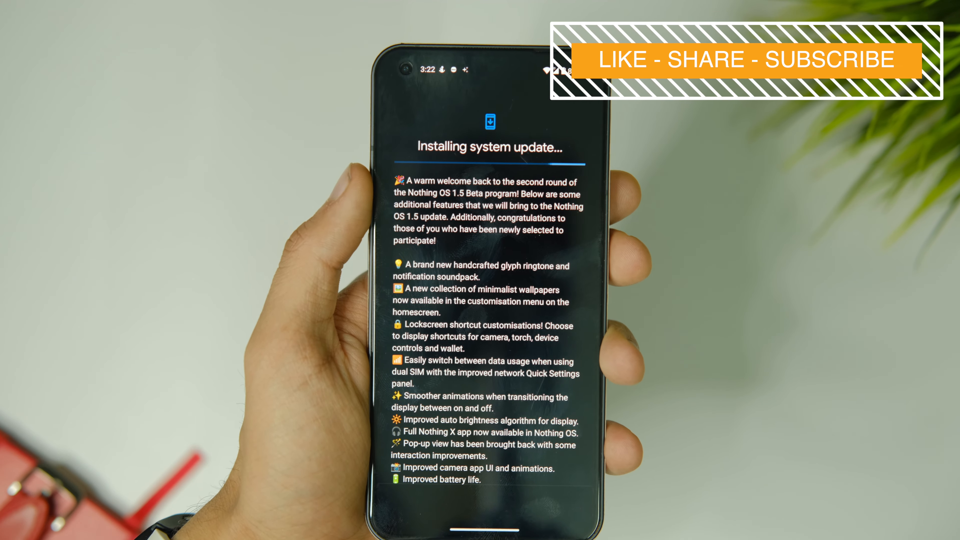